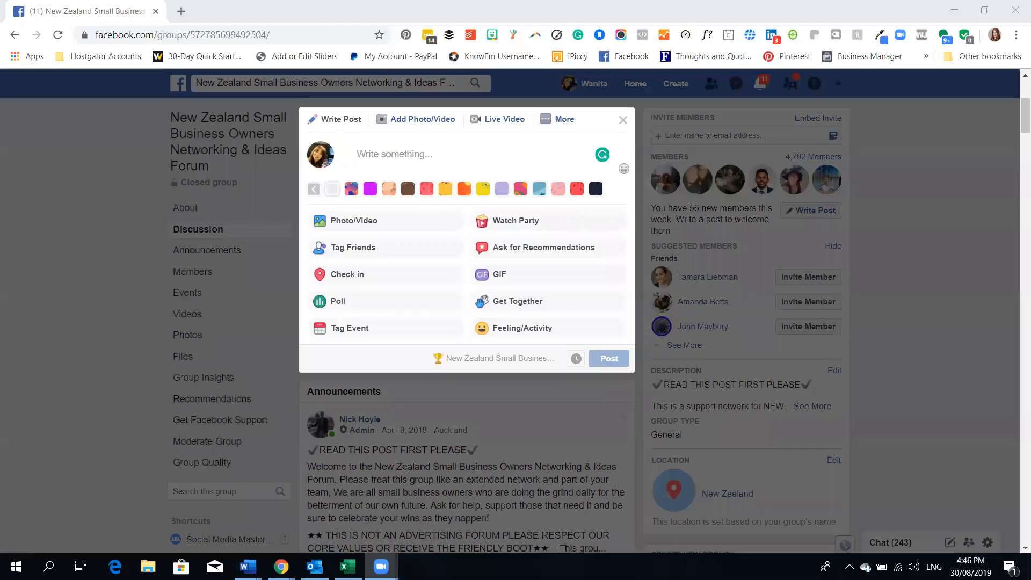
{"action": "mouse_move", "coordinate": [703, 71]}
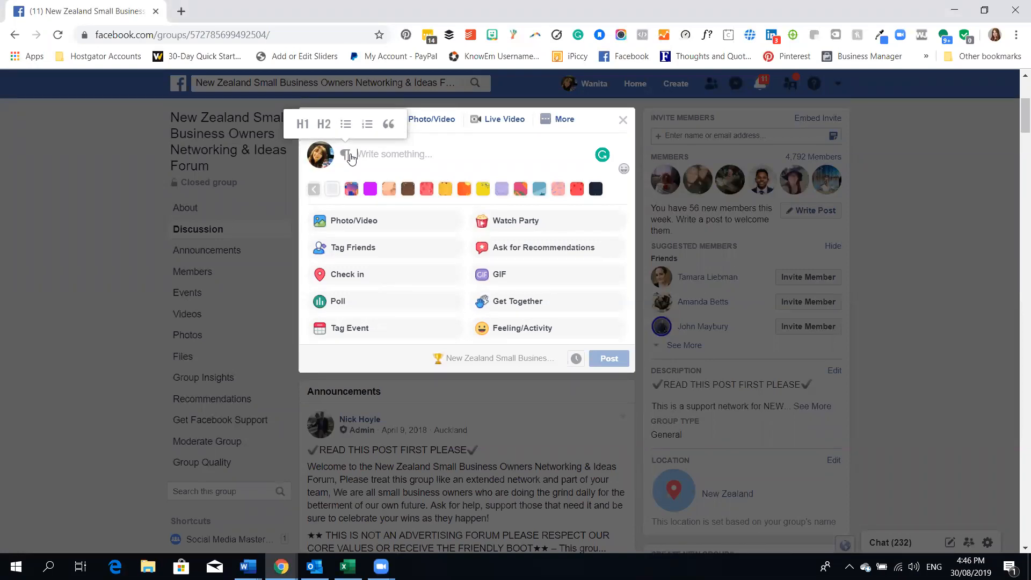
Step: Format the first line as H1 and enter the title 'Changes to Facebook'
{"action": "left_click", "coordinate": [303, 125]}
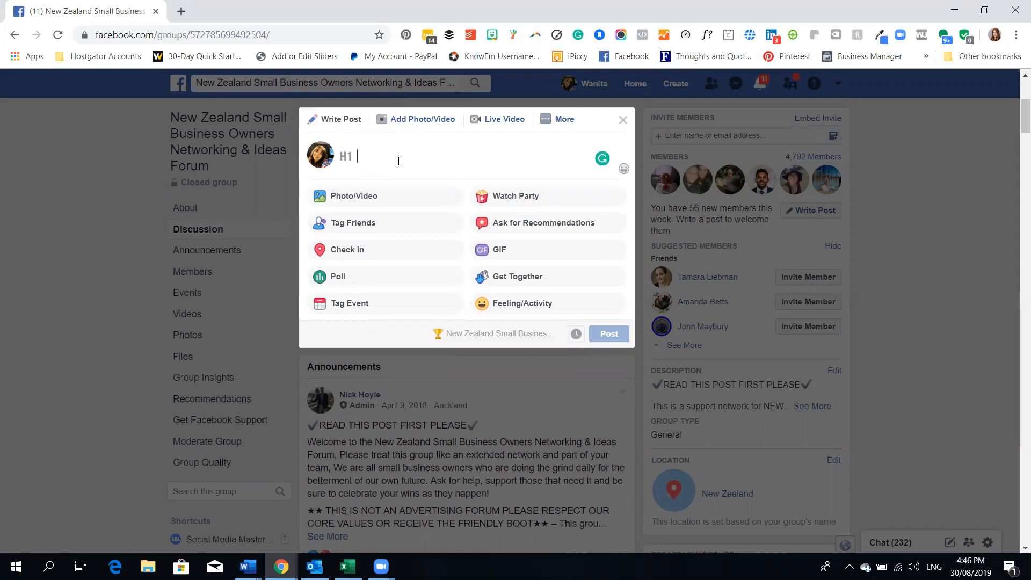
{"action": "type", "text": "CHANGE"}
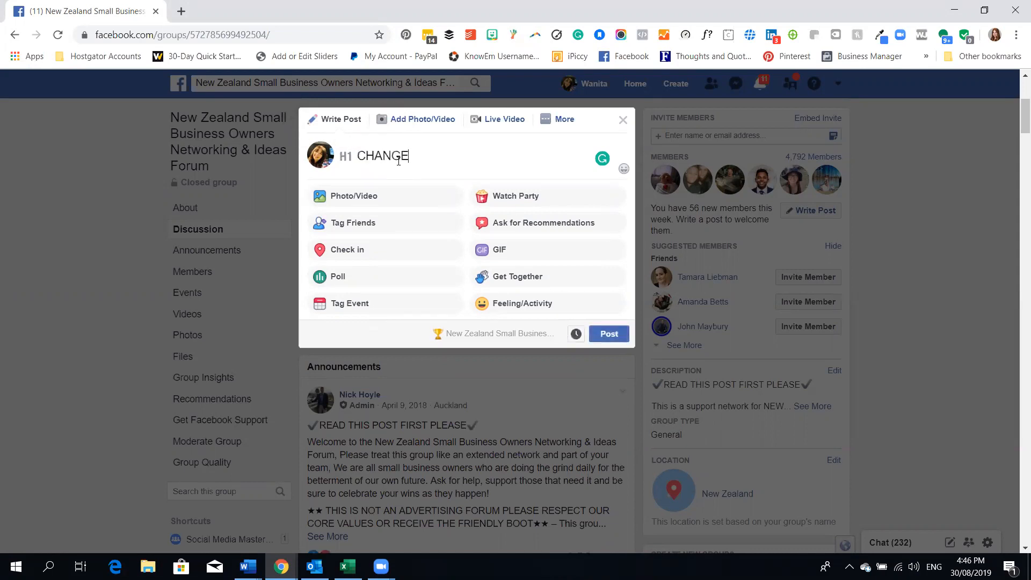
{"action": "type", "text": "S TO FA"}
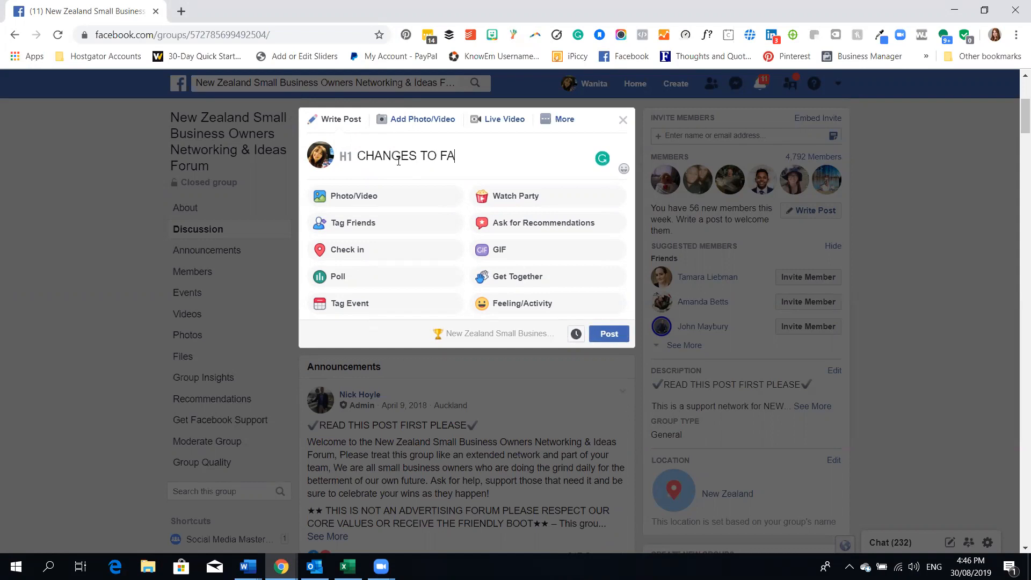
{"action": "type", "text": "CEBOOK"}
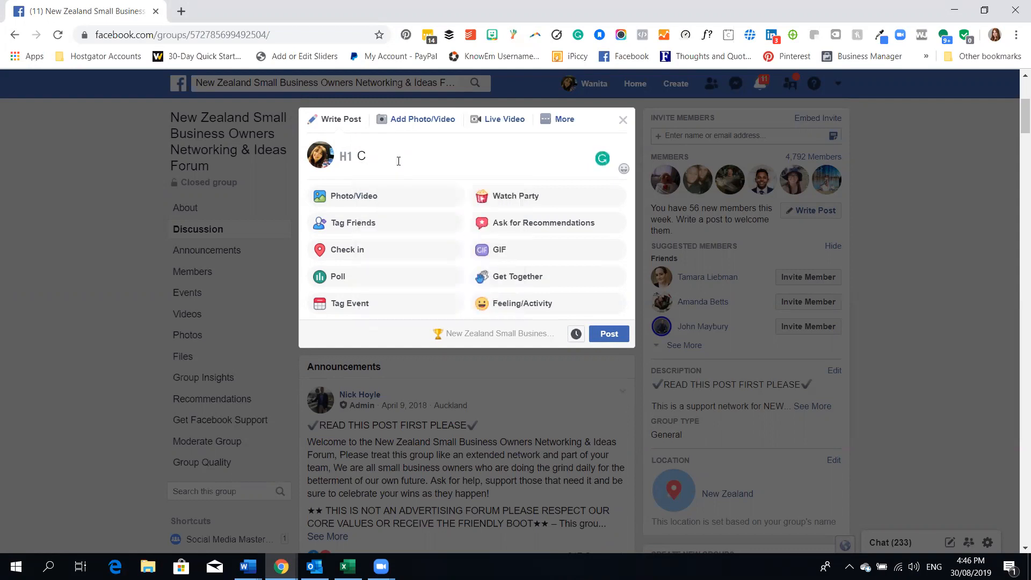
{"action": "type", "text": "hanges to Facebook"}
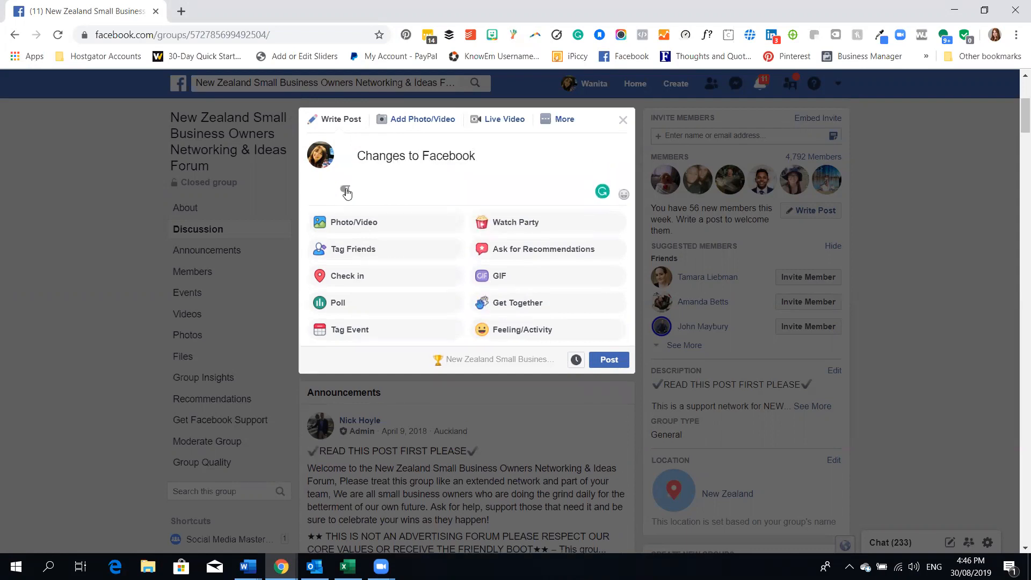
Step: Add an H2 subheading reading 'EXCITING CHANGES HAPPENING' under the title
{"action": "type", "text": "H2"}
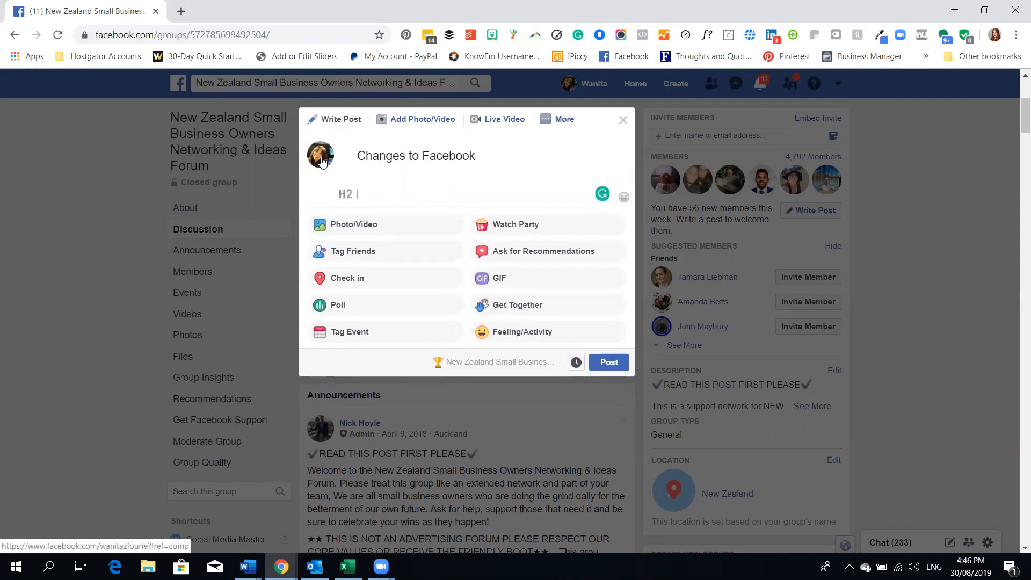
{"action": "type", "text": "EXCITING"}
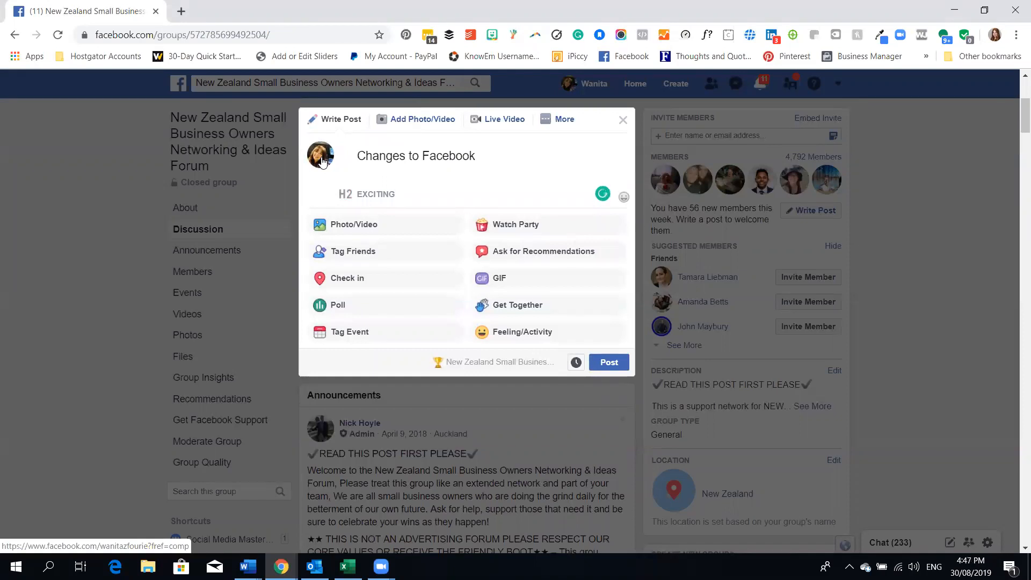
{"action": "type", "text": "CHANGES"}
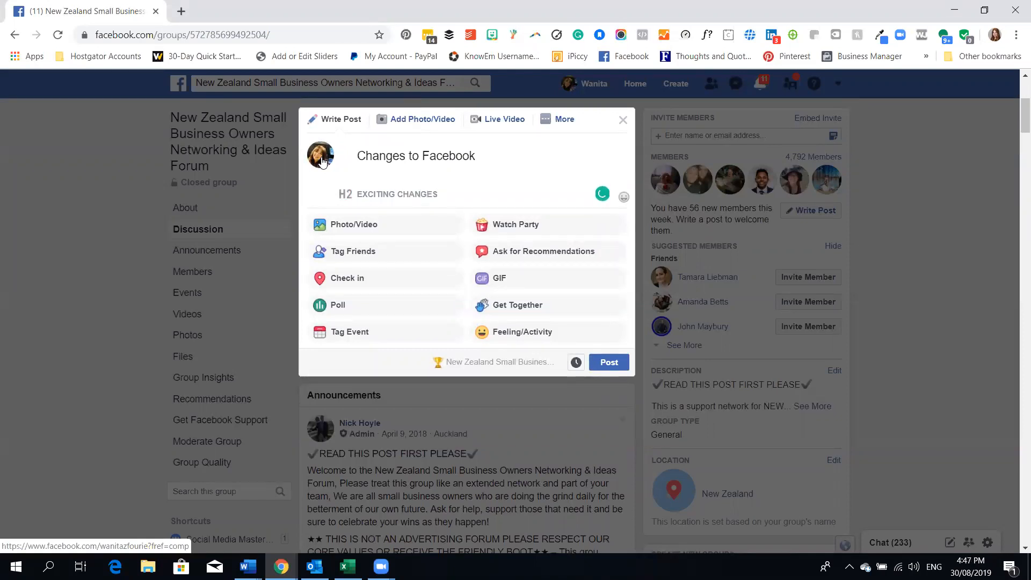
{"action": "type", "text": "HAPPENING"}
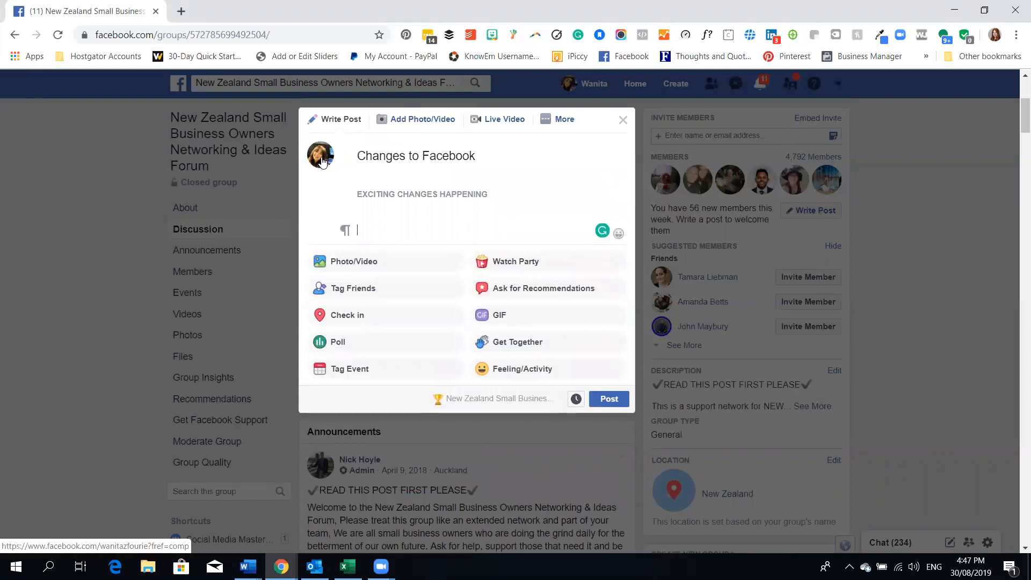
Step: Start a bulleted list with the item 'Use the bullet points to make a...'
{"action": "left_click", "coordinate": [345, 230]}
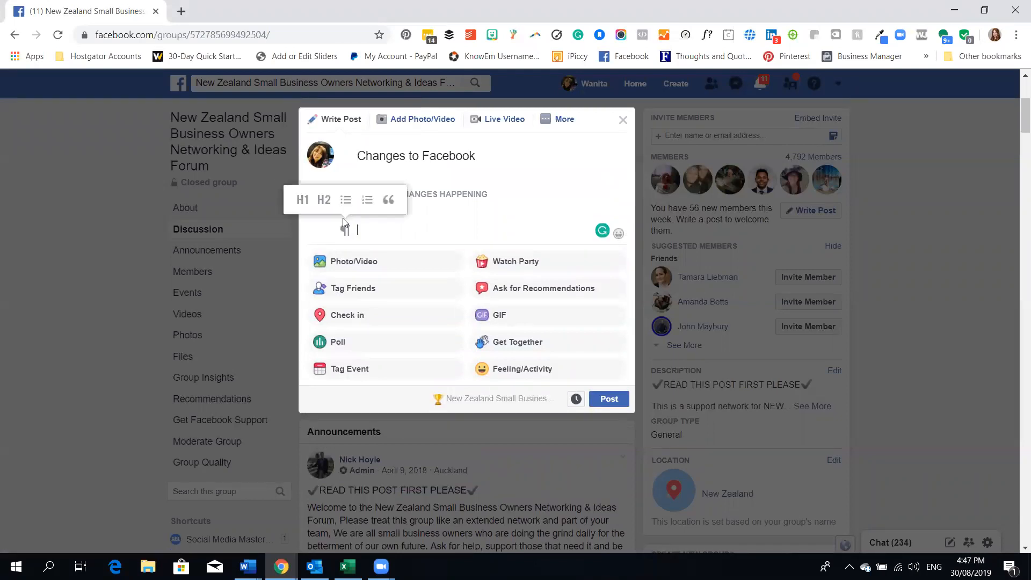
{"action": "left_click", "coordinate": [344, 200]}
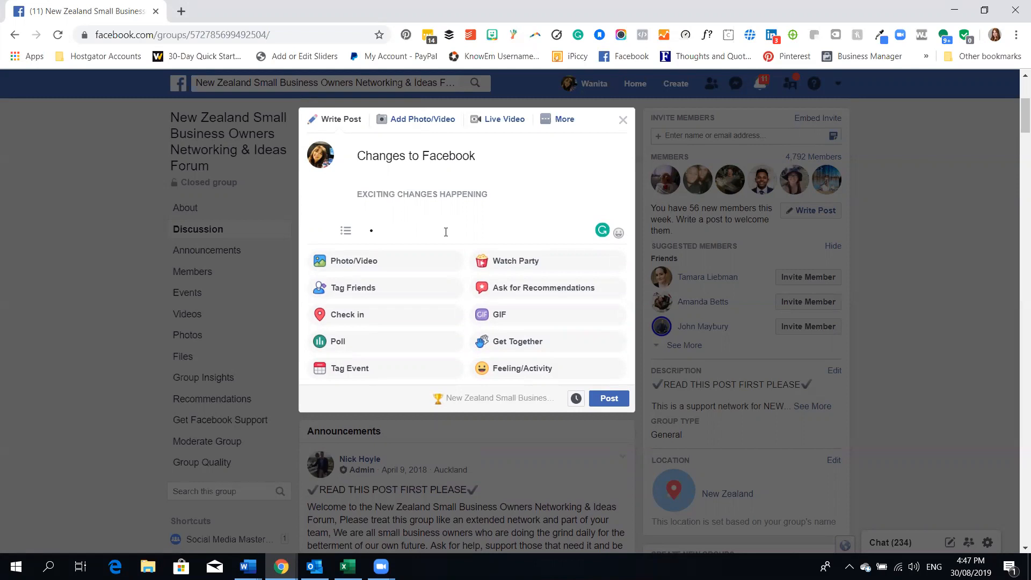
{"action": "type", "text": "Use t"}
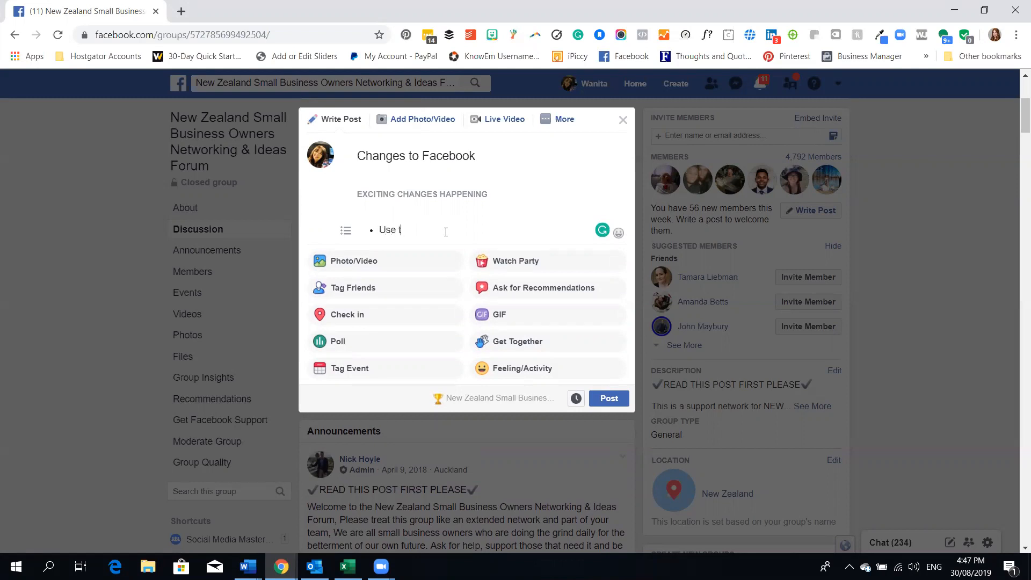
{"action": "type", "text": "he bullet"}
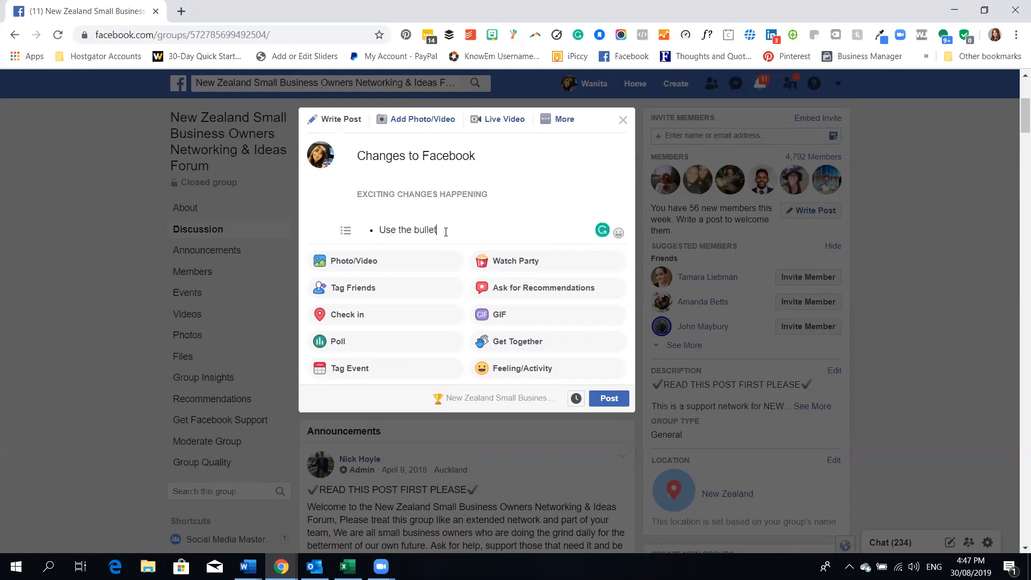
{"action": "type", "text": "points to"}
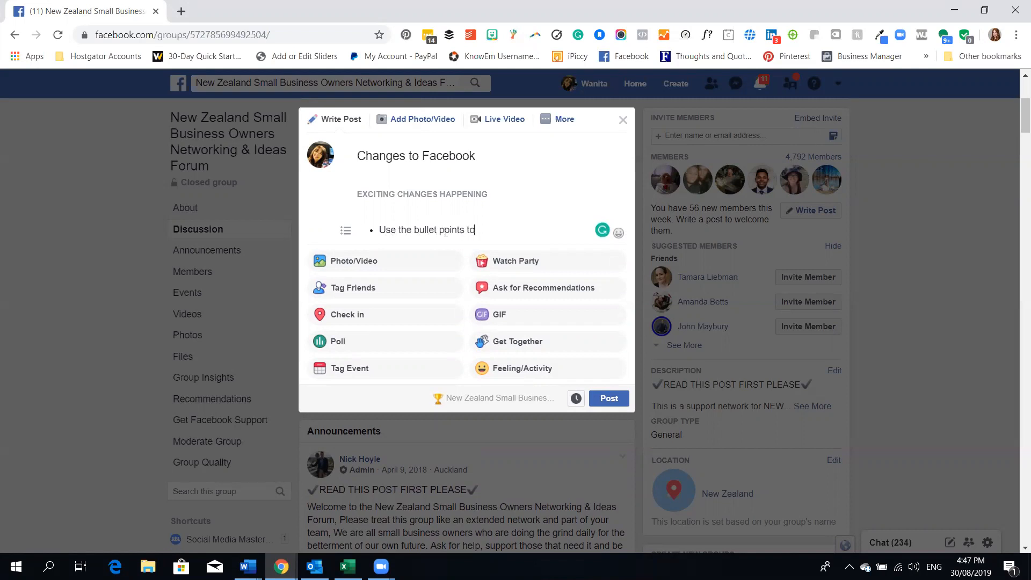
{"action": "type", "text": "make a list"}
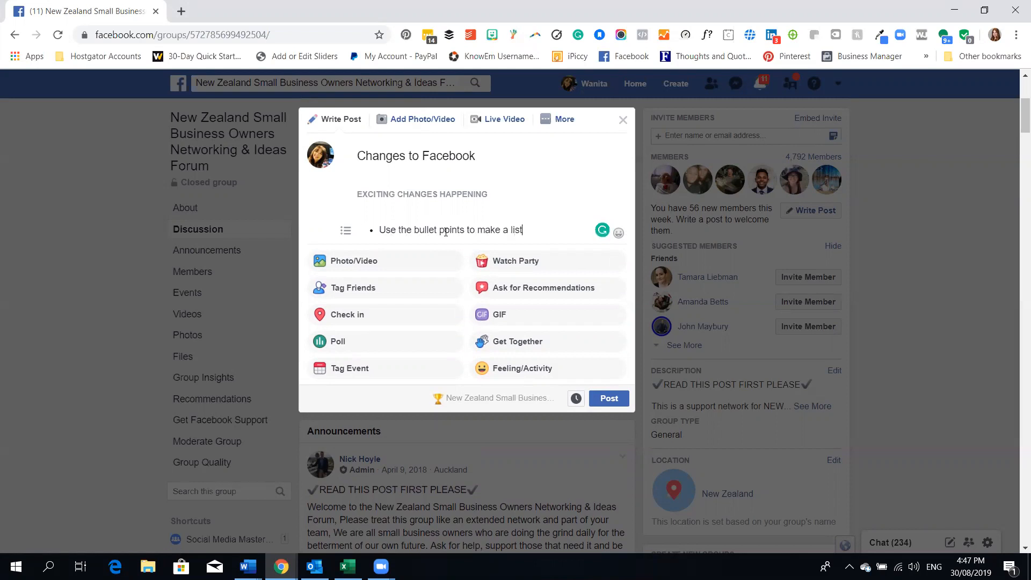
Step: Add a second bullet ending '...icon to get this started'
{"action": "key", "text": "Return"}
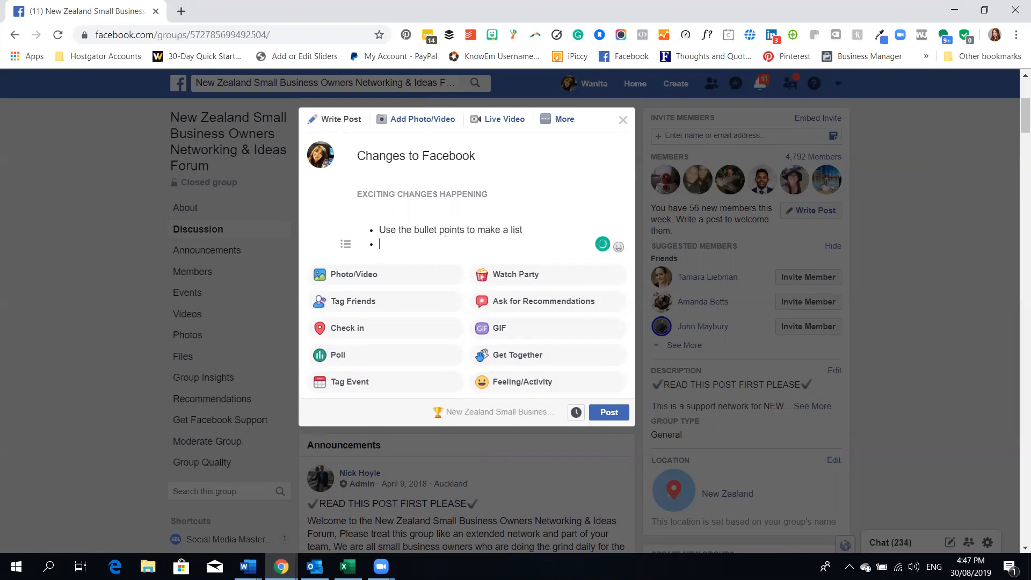
{"action": "type", "text": "hd"}
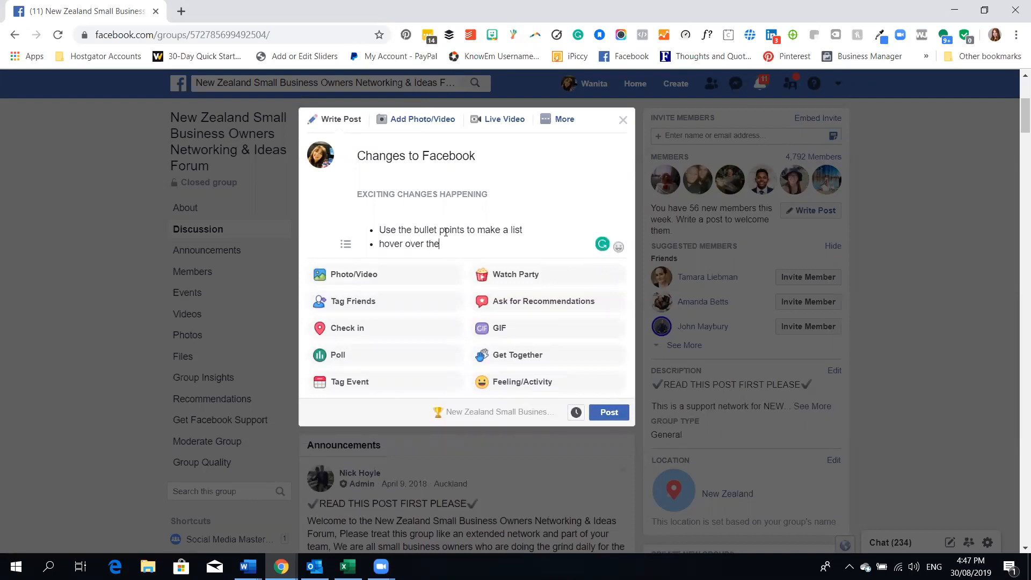
{"action": "type", "text": "icon to g"}
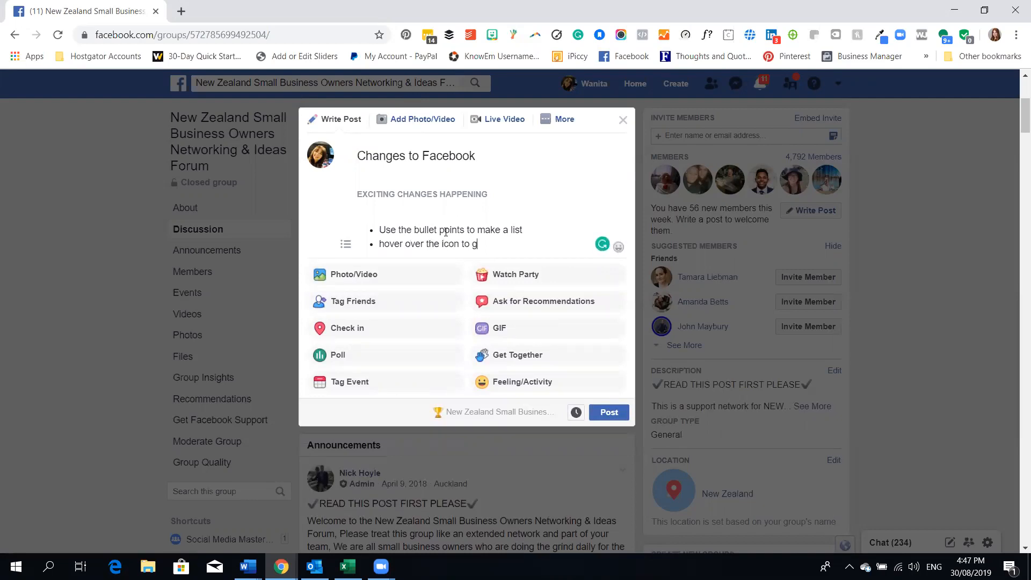
{"action": "type", "text": "et this"}
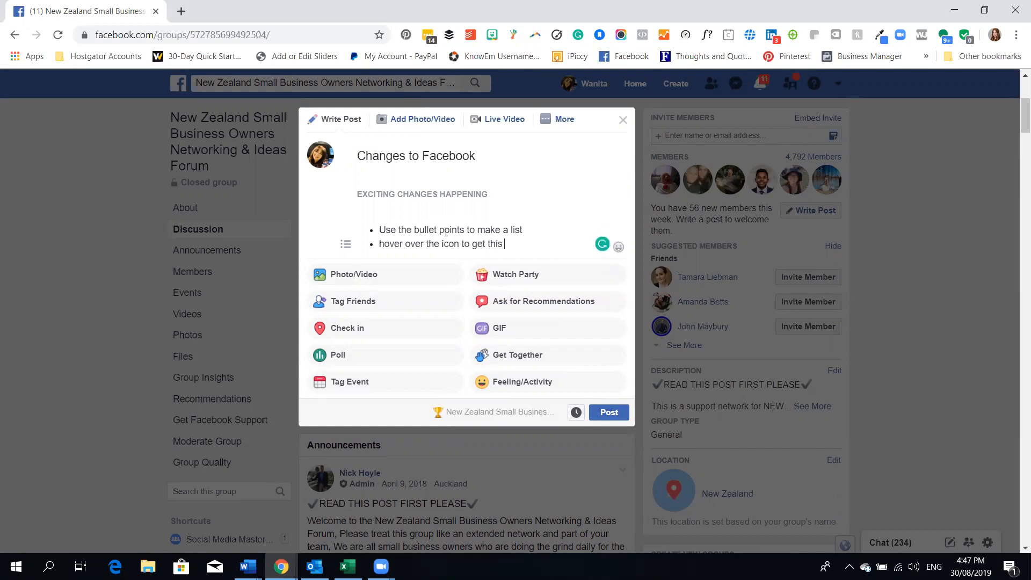
{"action": "type", "text": "started"}
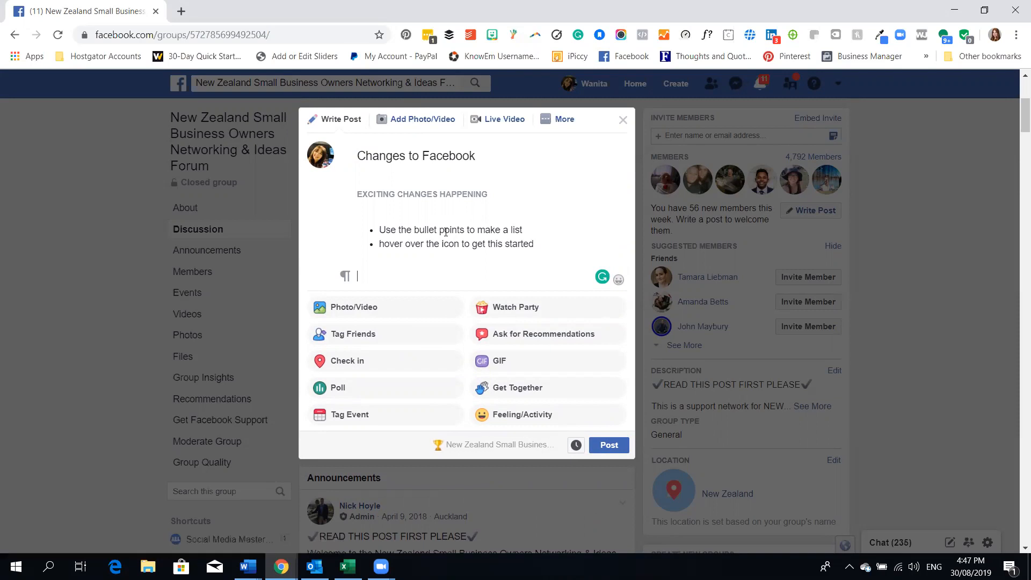
Step: Write the lead-in line 'If you want to learn more:' below the bulleted list
{"action": "type", "text": "If you"}
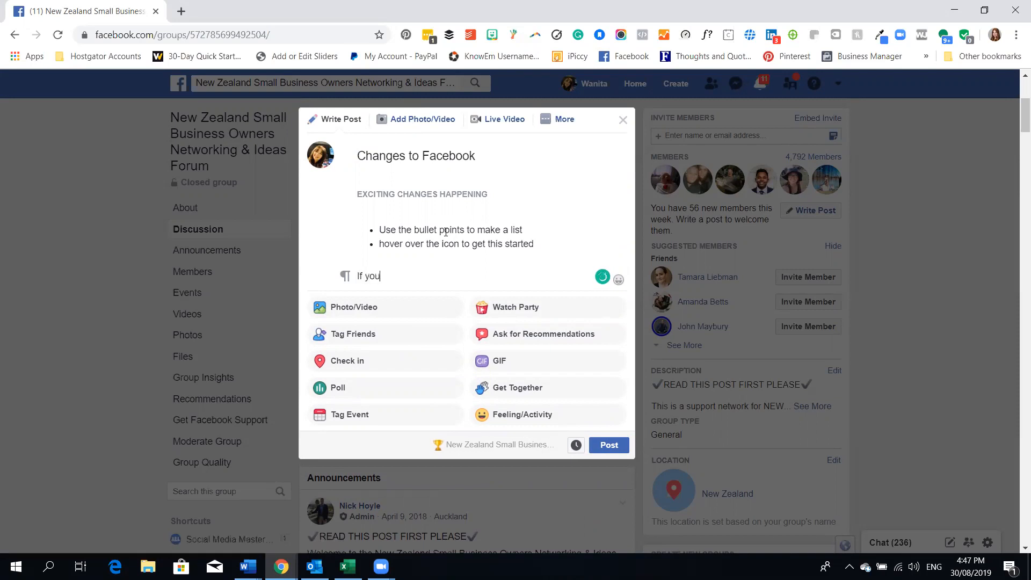
{"action": "type", "text": "want to"}
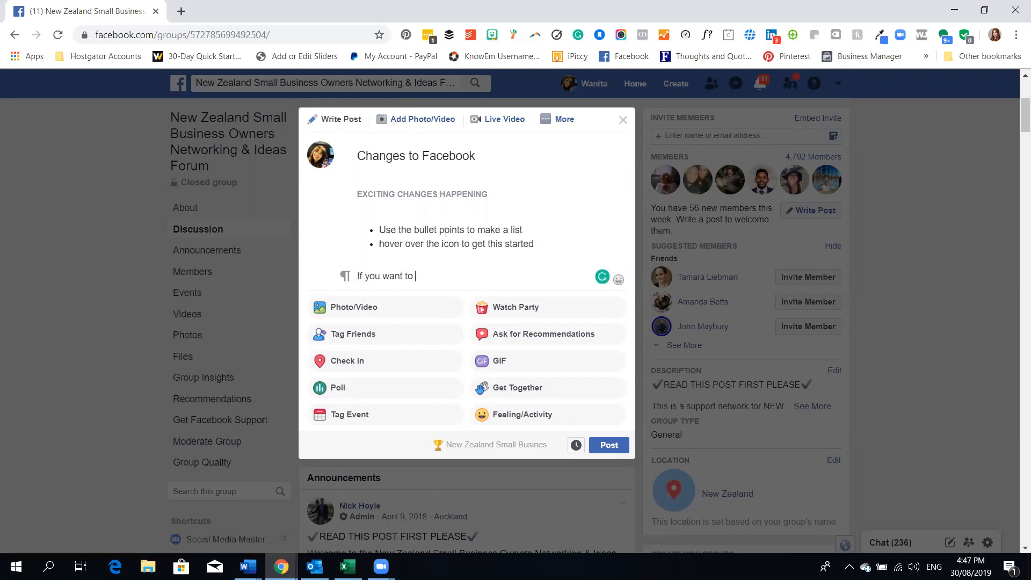
{"action": "type", "text": "learn more:"}
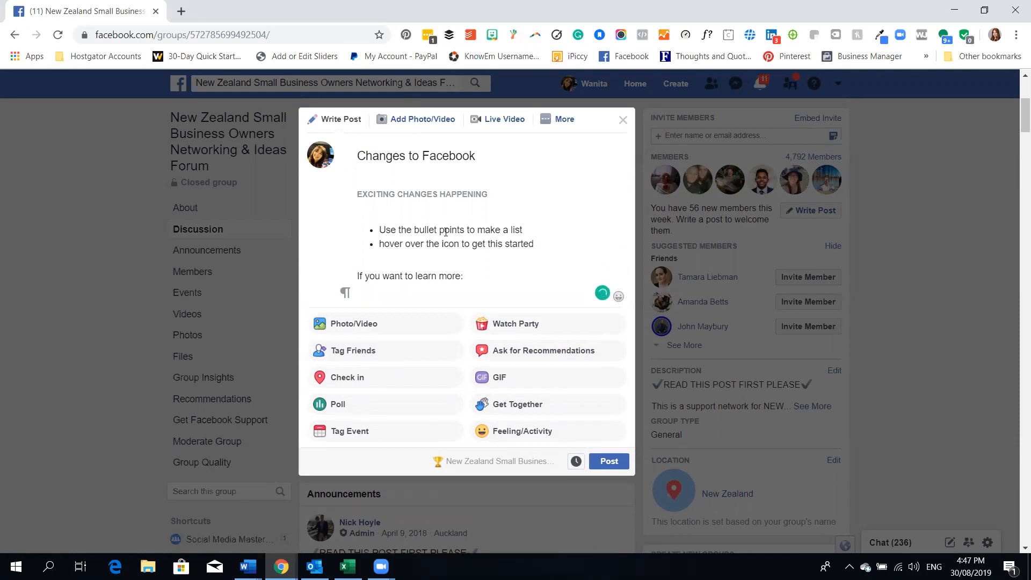
Step: Start a numbered list with step 1 'Click on the YouTube Channel'
{"action": "left_click", "coordinate": [345, 294]}
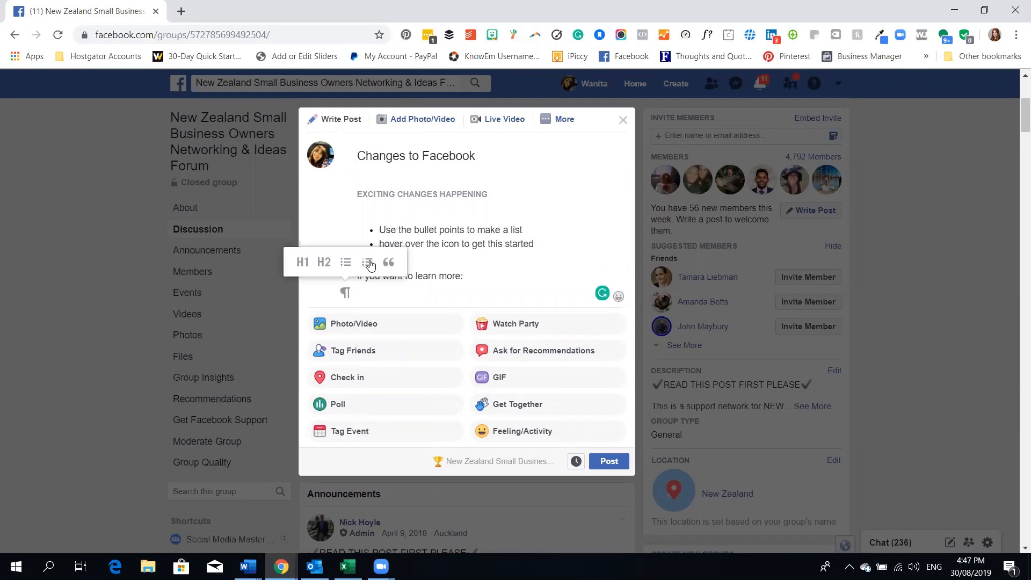
{"action": "left_click", "coordinate": [368, 263]}
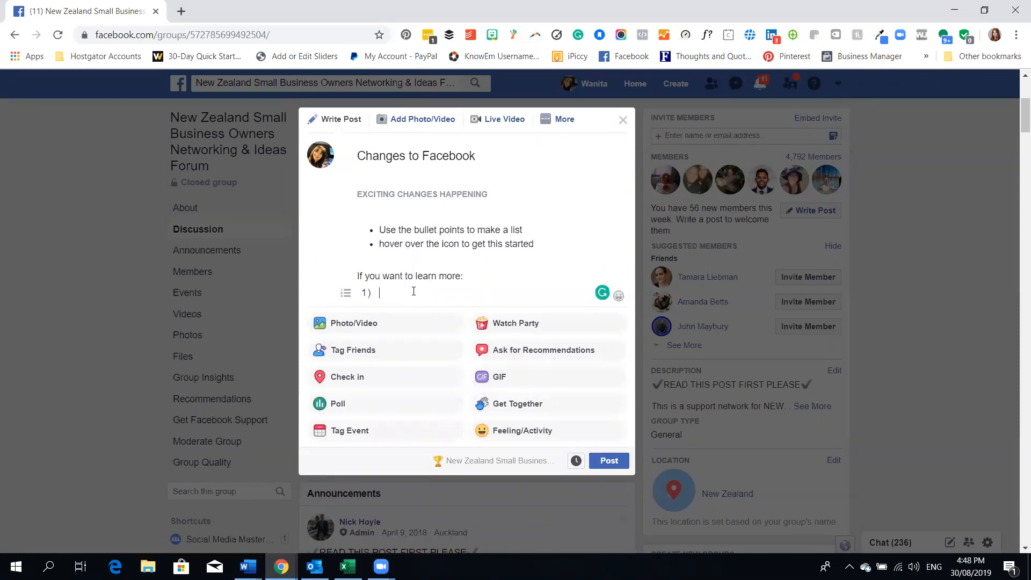
{"action": "type", "text": "Click on the"}
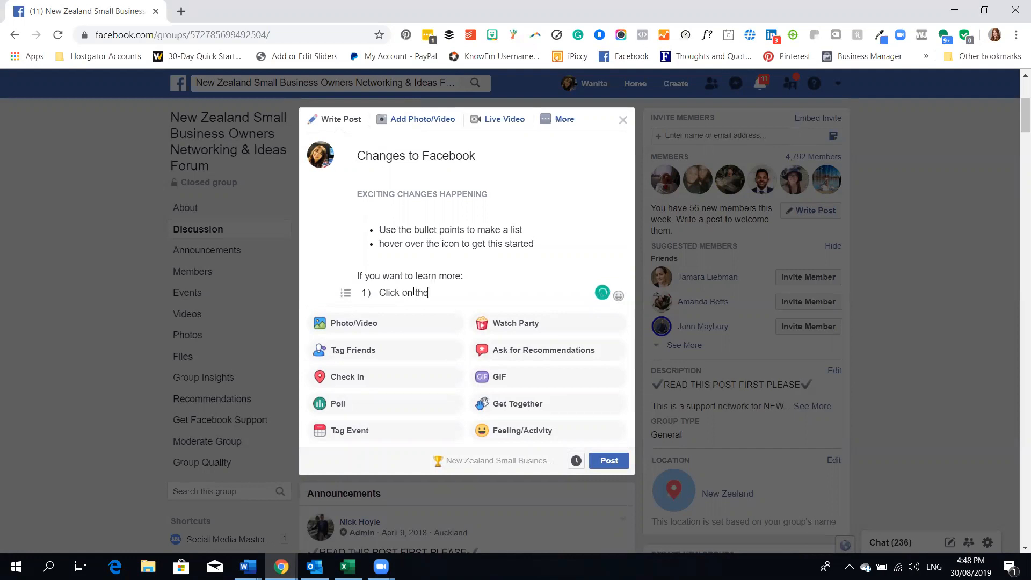
{"action": "type", "text": "YouTube"}
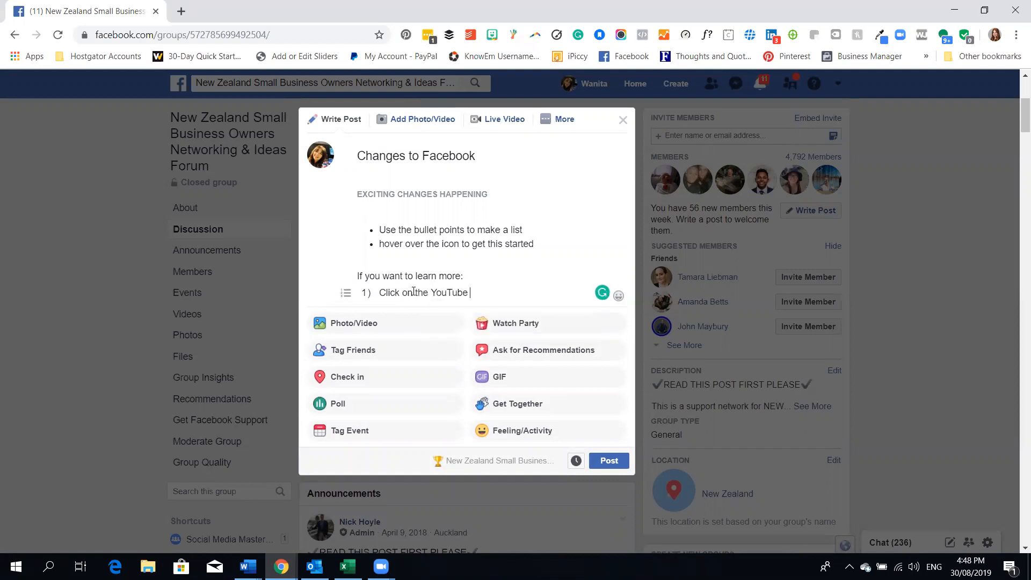
{"action": "type", "text": "Channel"}
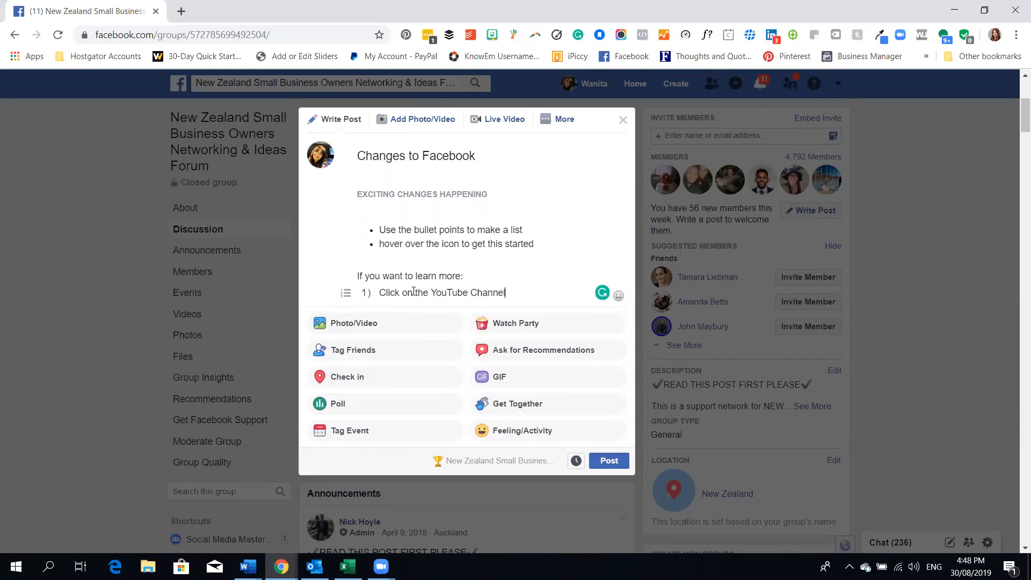
{"action": "key", "text": "Backspace"}
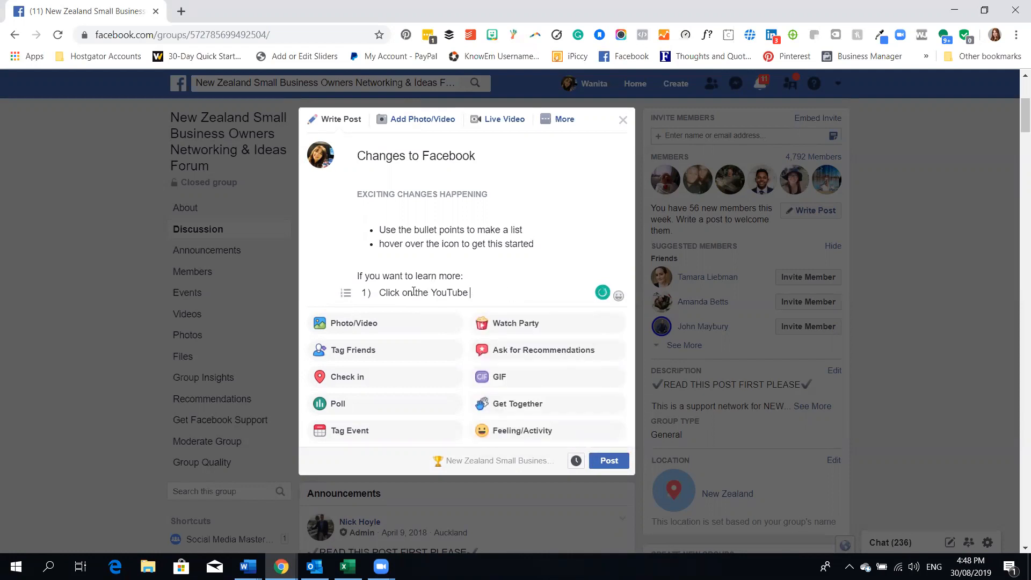
{"action": "type", "text": "CH"}
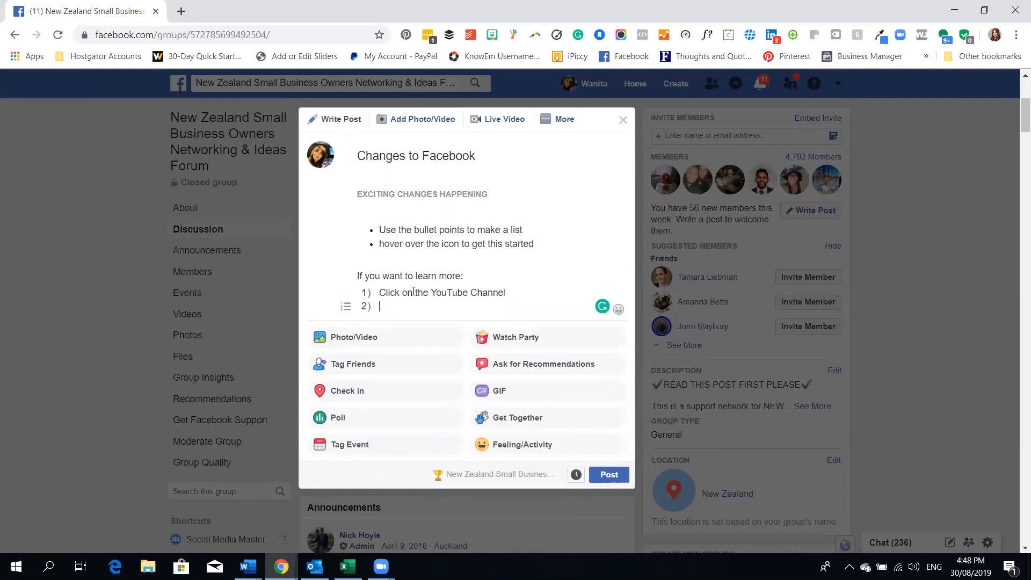
Step: Add steps 'Subscribe', 'Leave a thumbs up' and 'Leave a comment' to the numbered list
{"action": "type", "text": "Sub"}
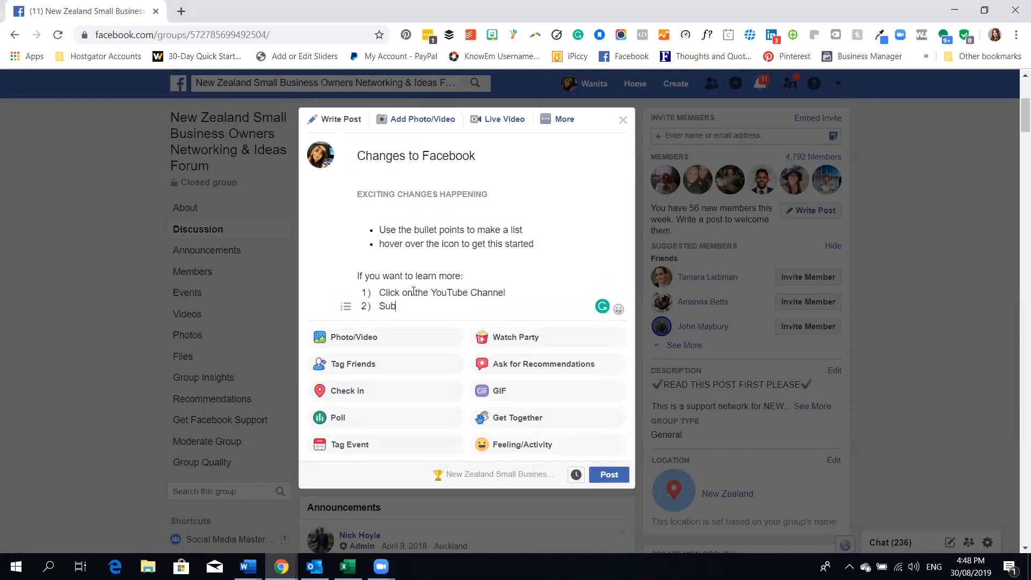
{"action": "type", "text": "scribe"}
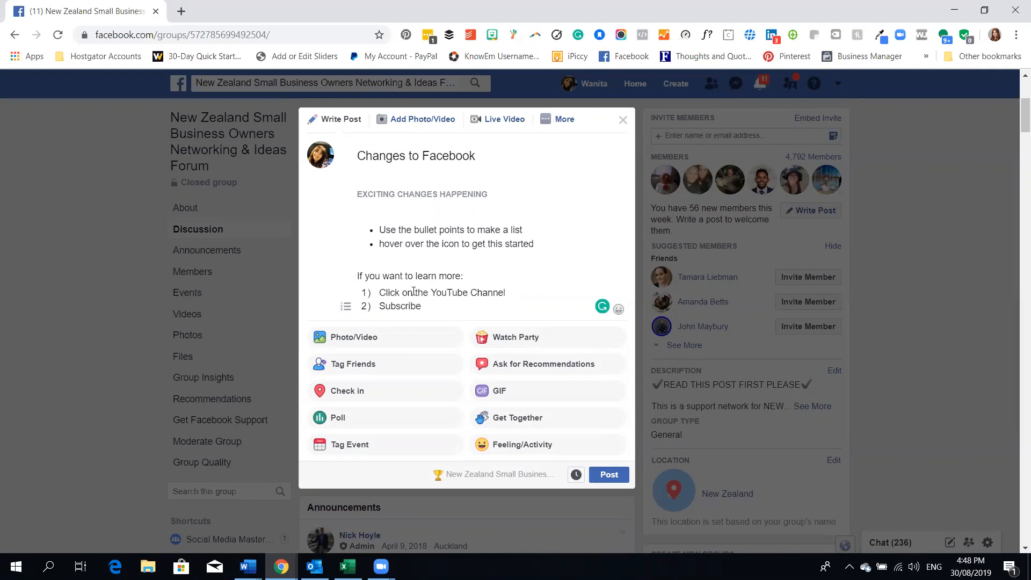
{"action": "type", "text": "Le"}
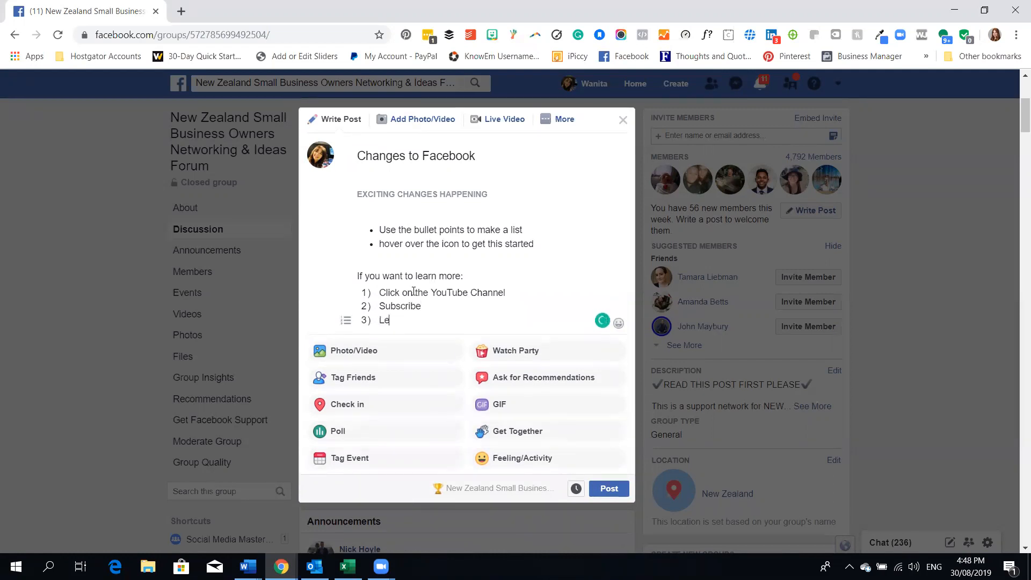
{"action": "type", "text": "ave a thumbs up"}
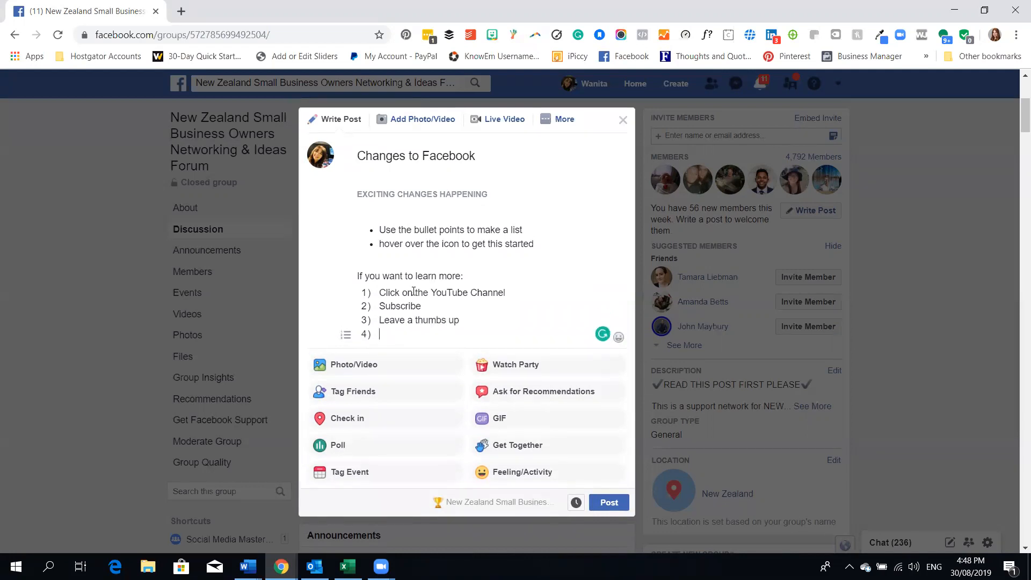
{"action": "type", "text": "Leave a"}
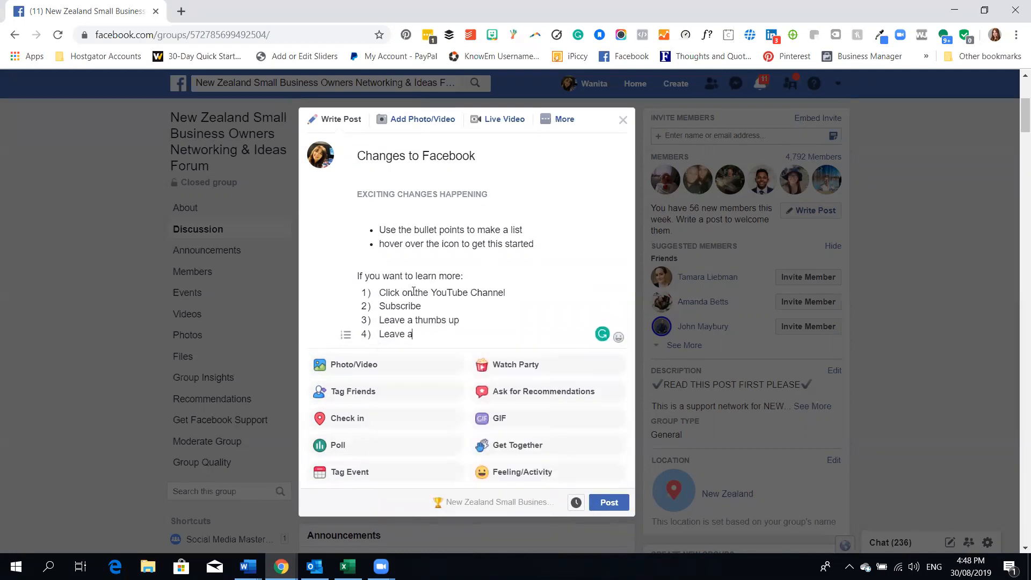
{"action": "type", "text": "comment"}
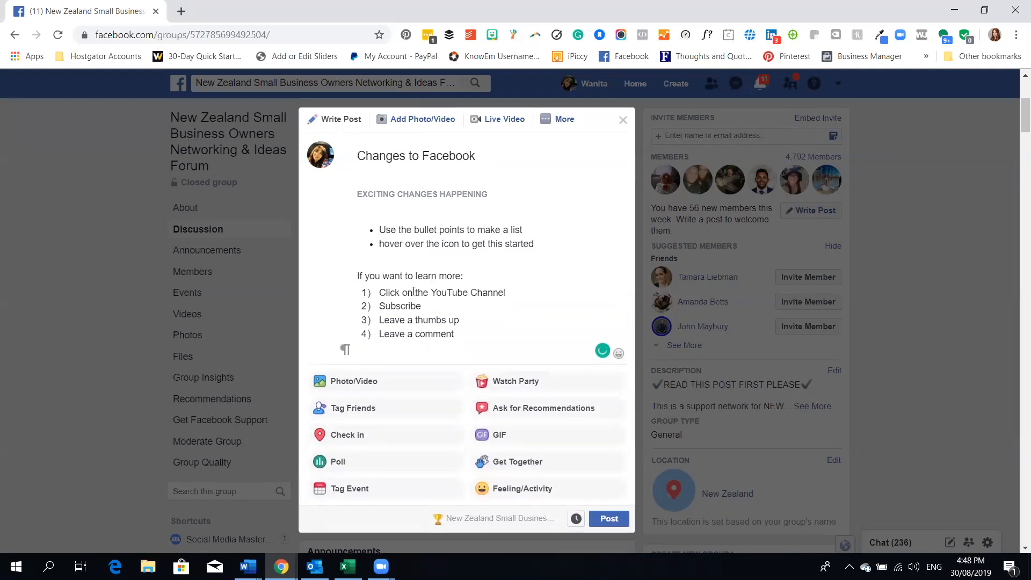
Step: Write the closing line 'That is how you do the numbers' after the list
{"action": "type", "text": "That is how"}
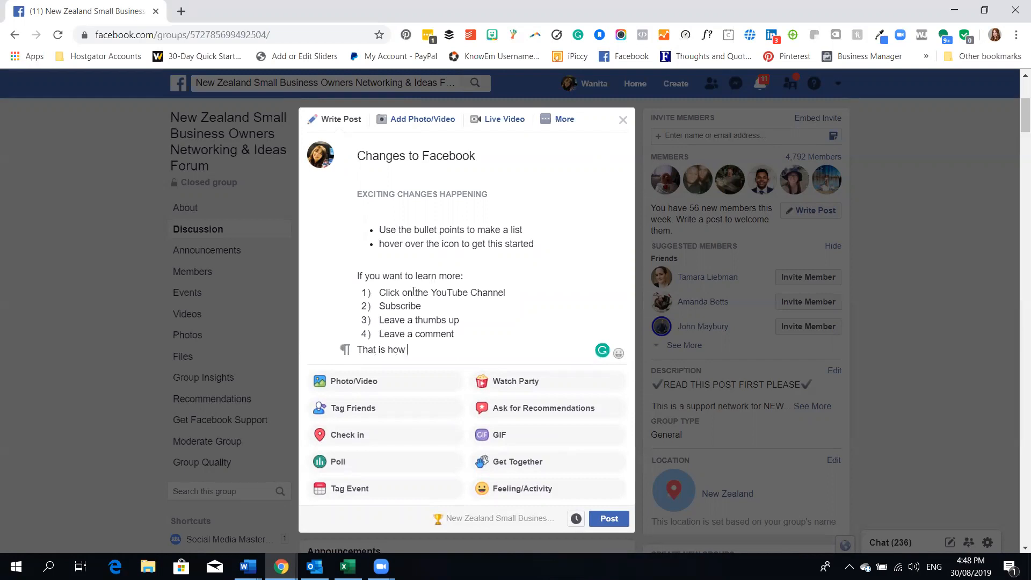
{"action": "type", "text": "you do th"}
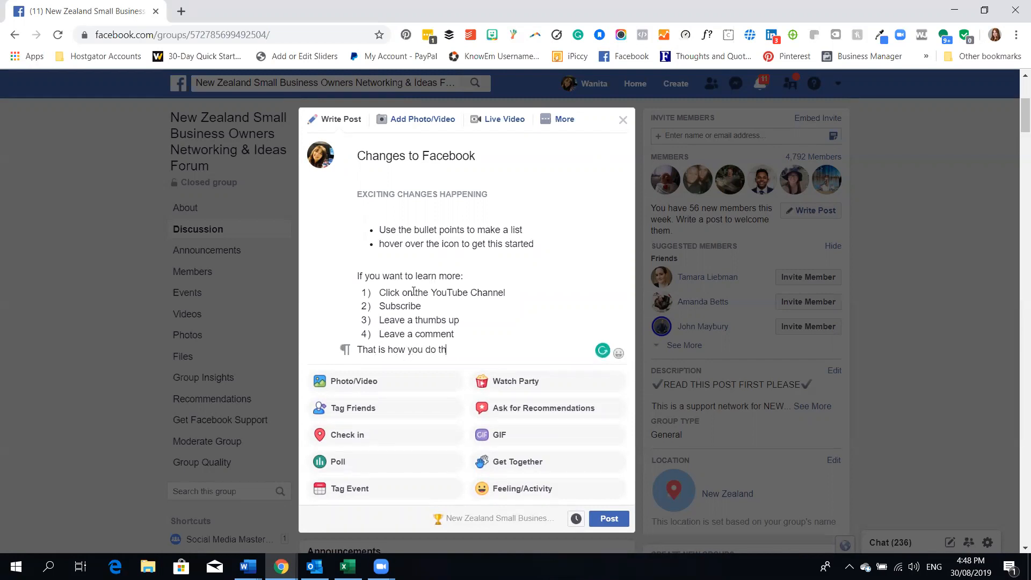
{"action": "type", "text": "e numbers"}
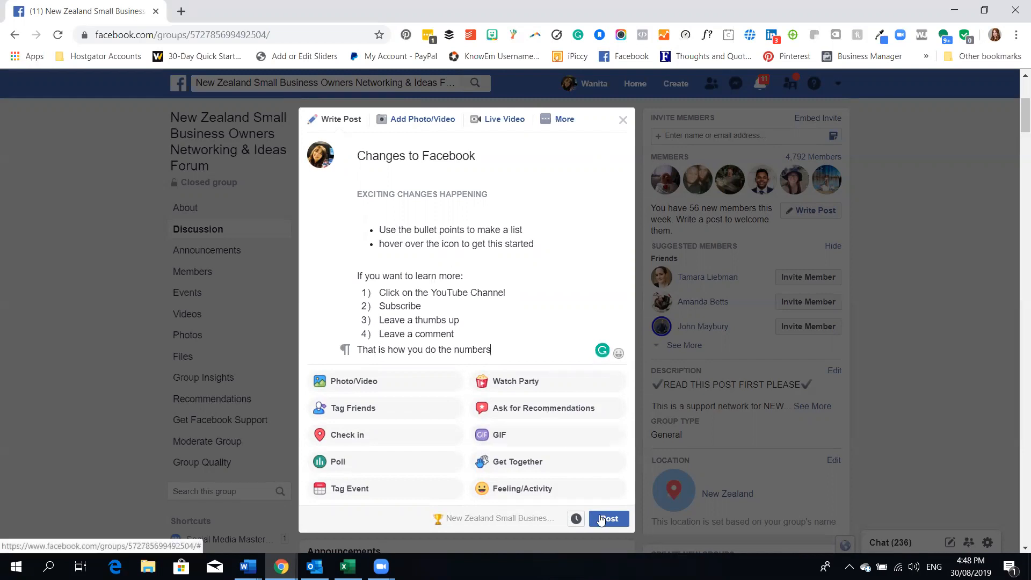
Step: Publish the post to the group and expand it with See More to show the full text
{"action": "left_click", "coordinate": [608, 519]}
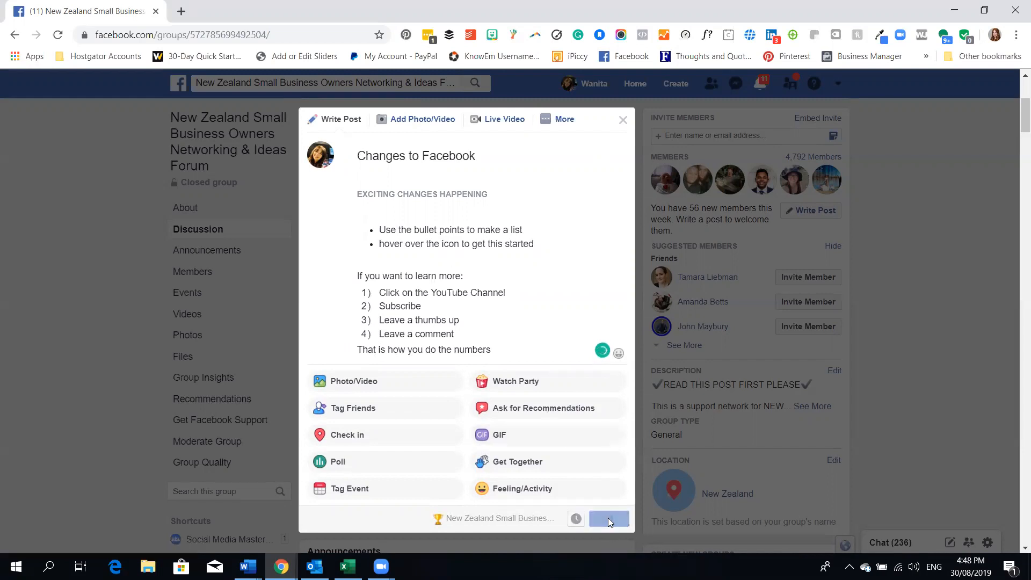
{"action": "left_click", "coordinate": [608, 519]}
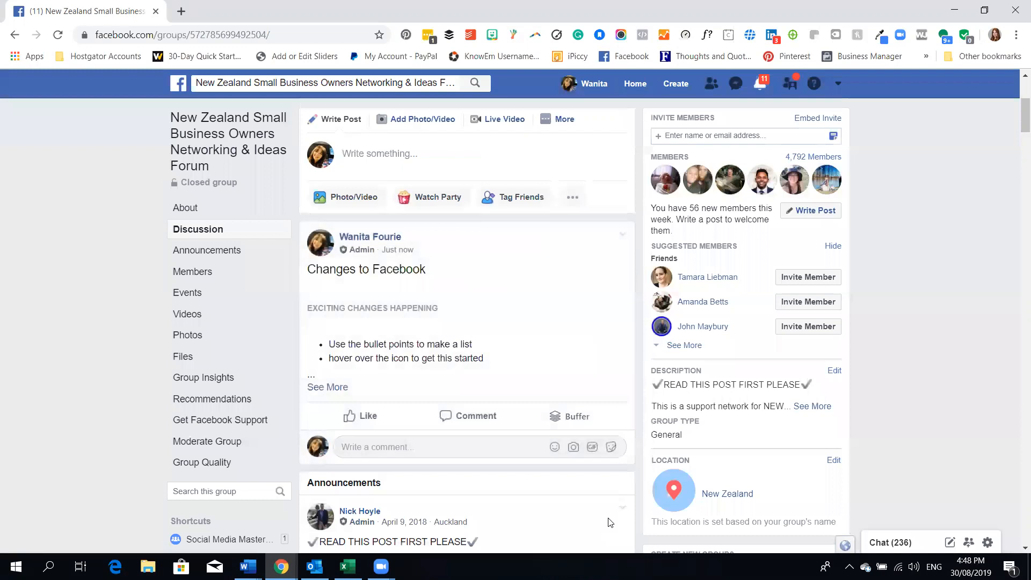
{"action": "mouse_move", "coordinate": [536, 332]}
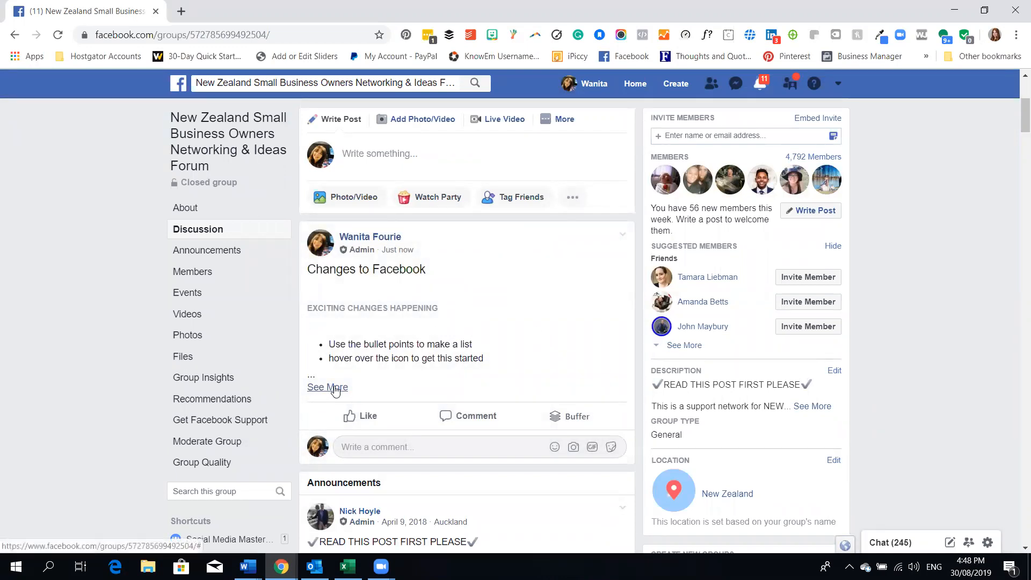
{"action": "left_click", "coordinate": [327, 388]}
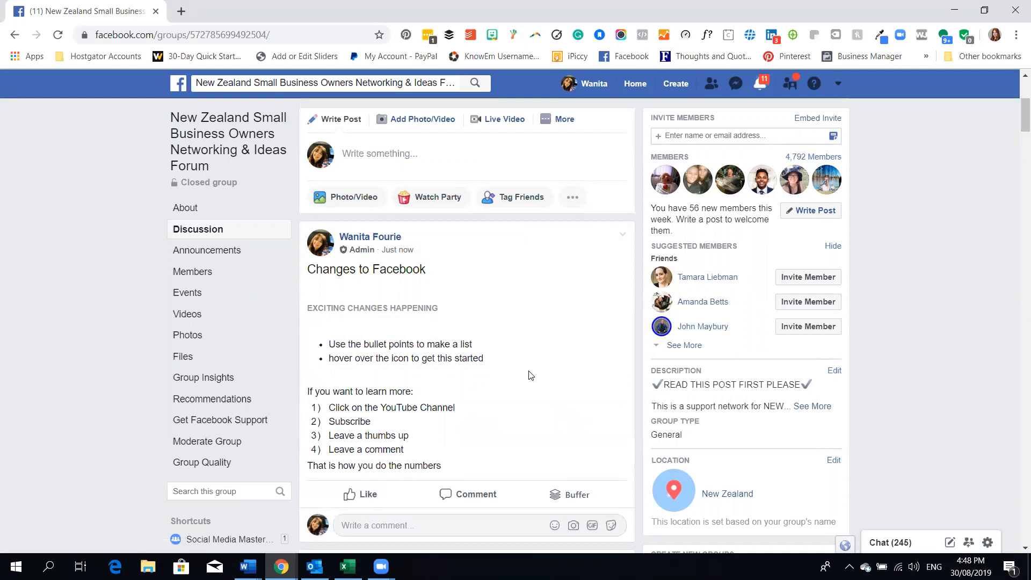